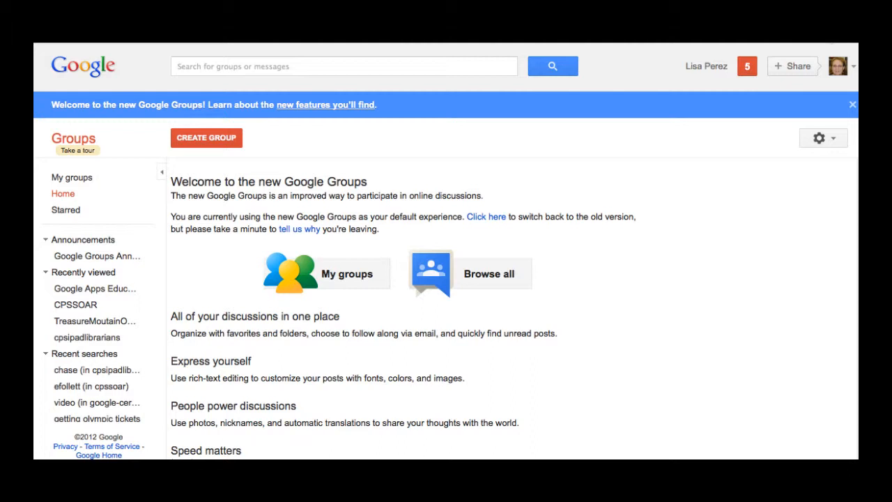
mouse_move(298, 172)
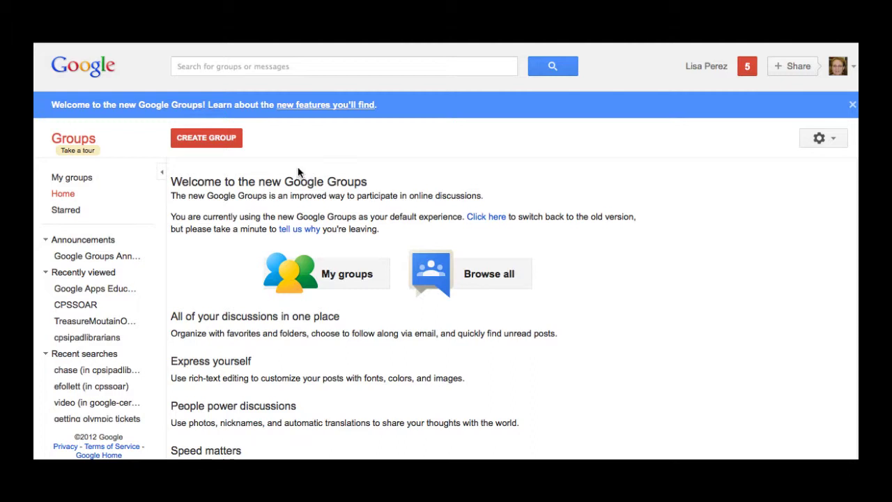
mouse_move(289, 170)
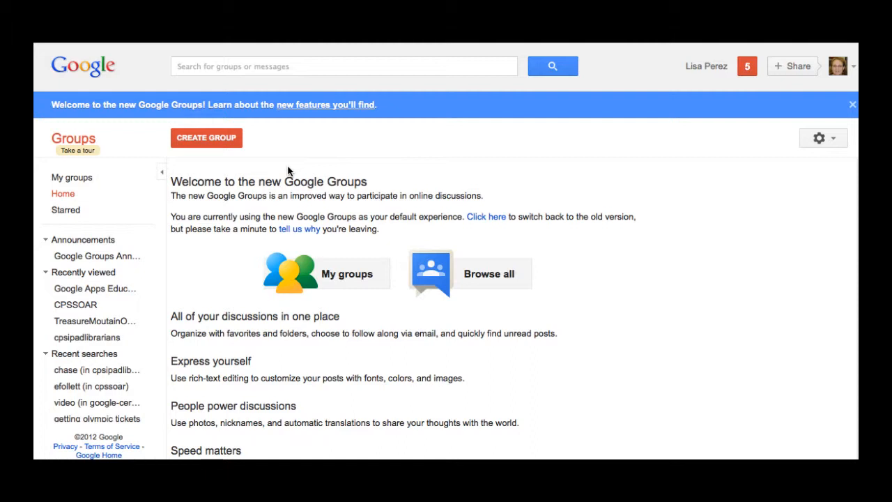
mouse_move(337, 230)
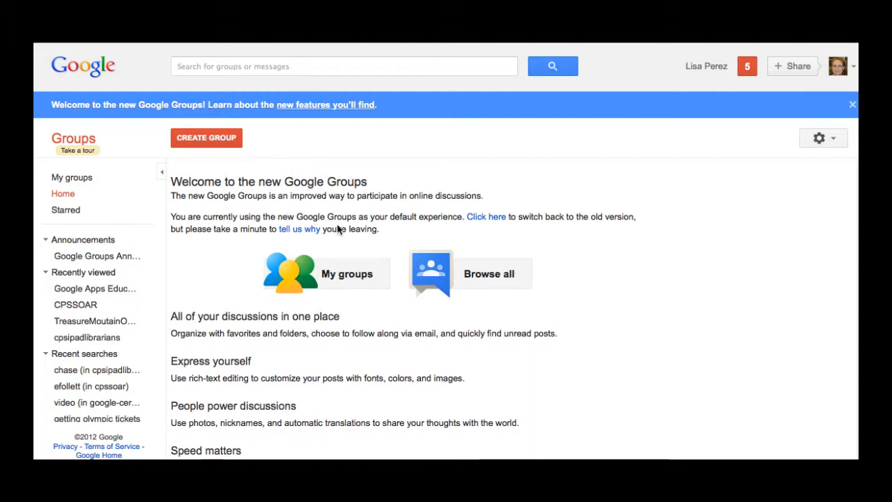
mouse_move(324, 249)
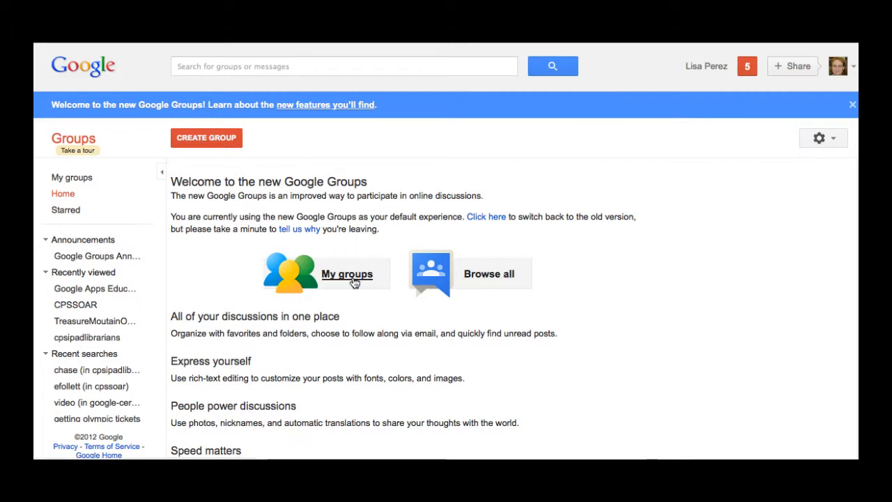
Show My groups and look down the list of memberships.
click(347, 273)
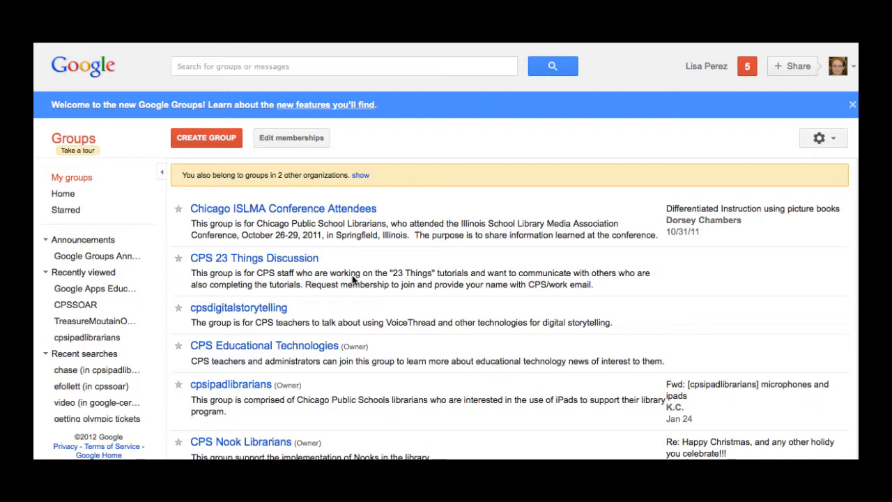
mouse_move(323, 279)
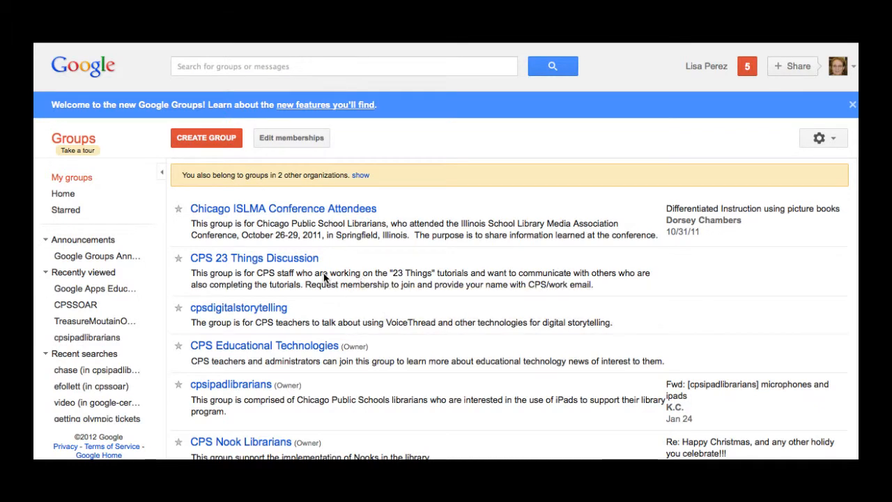
scroll(down, 3)
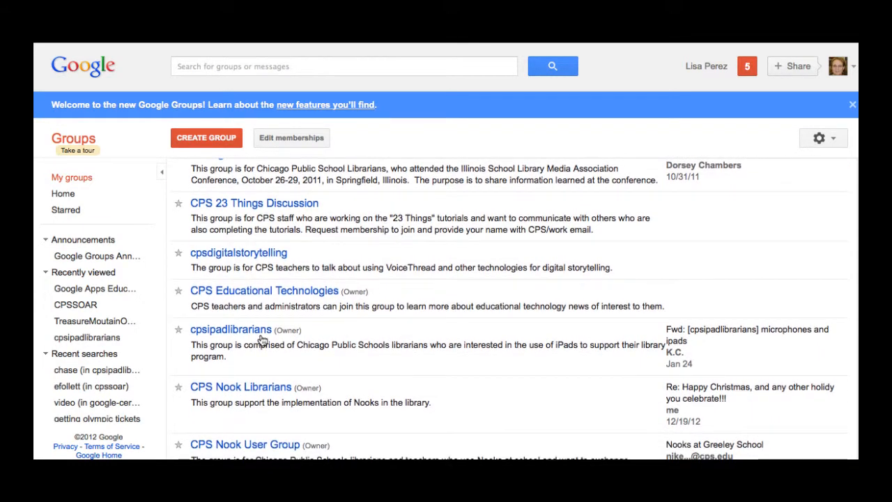
Enter the cpsipadlibrarians group and browse through its topics.
click(230, 329)
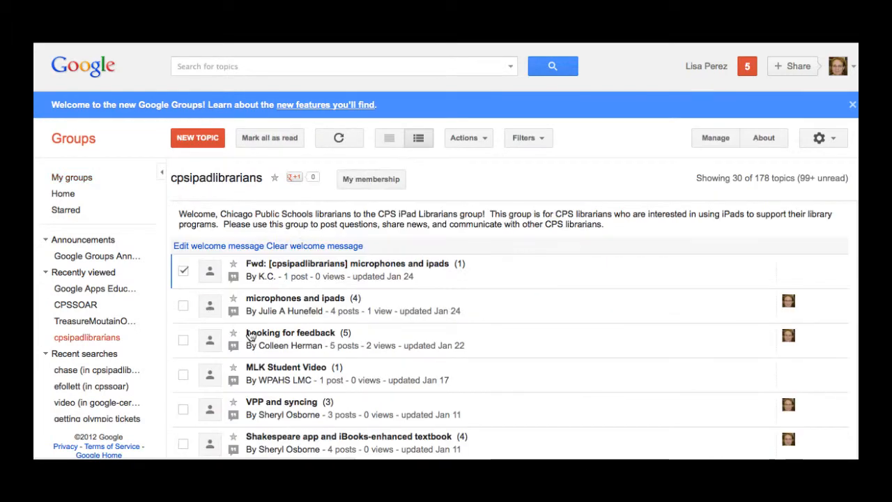
mouse_move(424, 306)
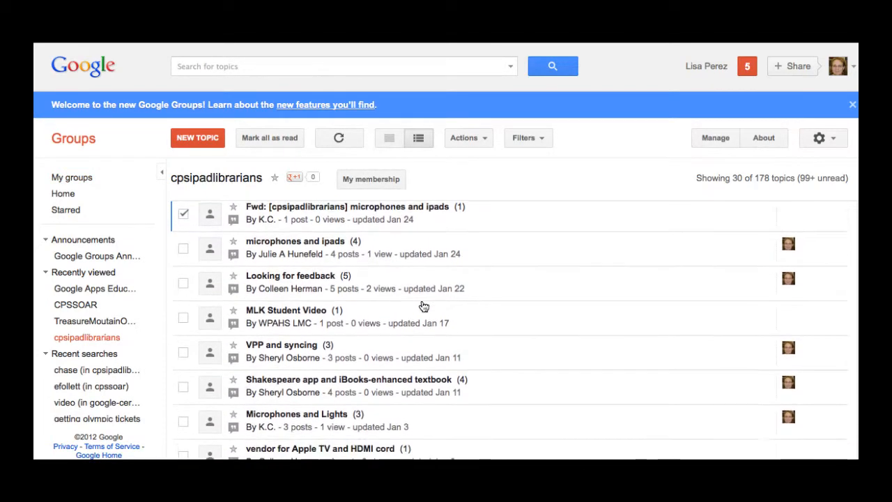
scroll(down, 3)
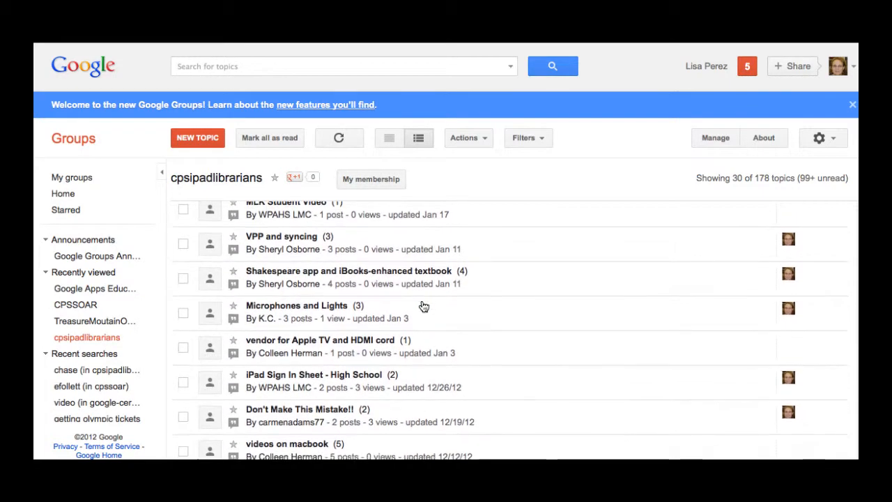
scroll(down, 3)
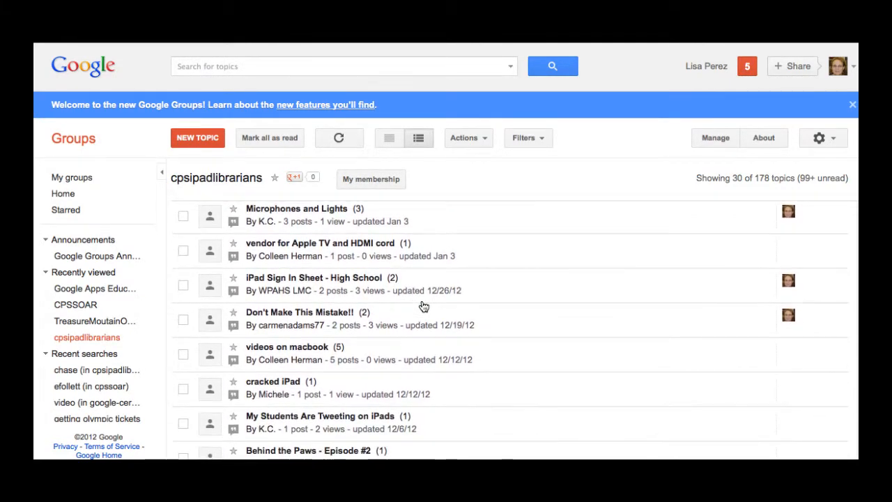
scroll(down, 3)
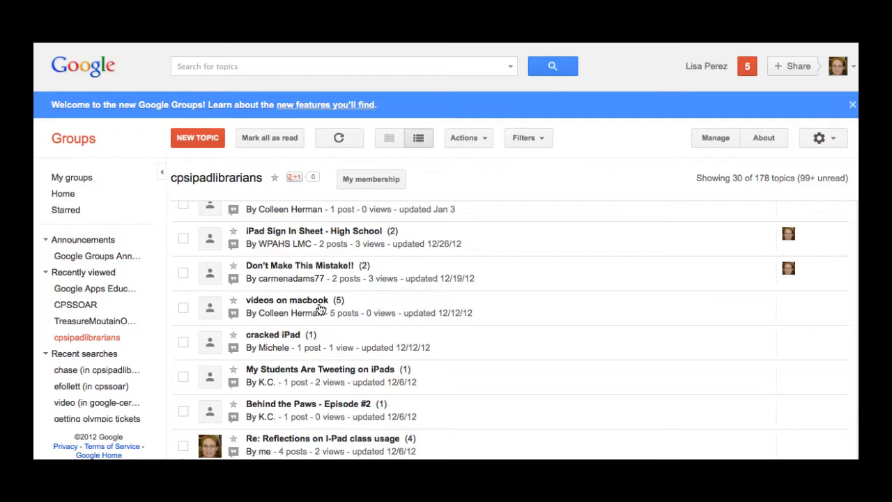
mouse_move(351, 312)
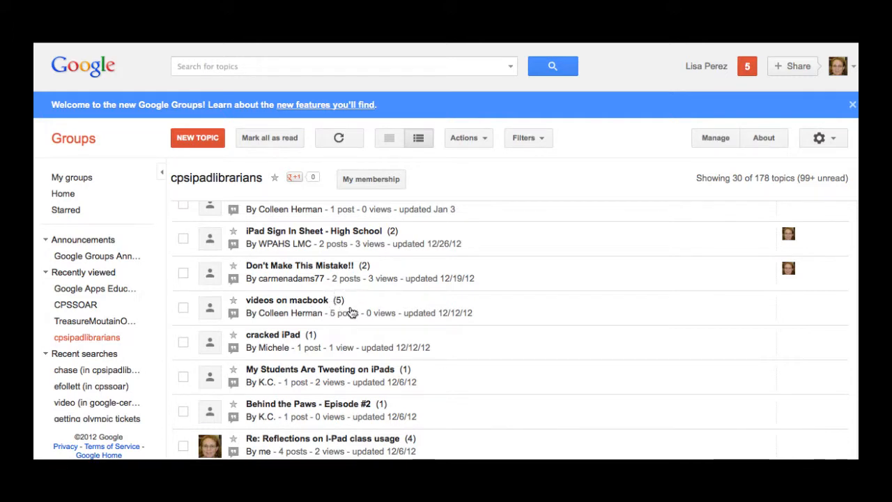
mouse_move(322, 308)
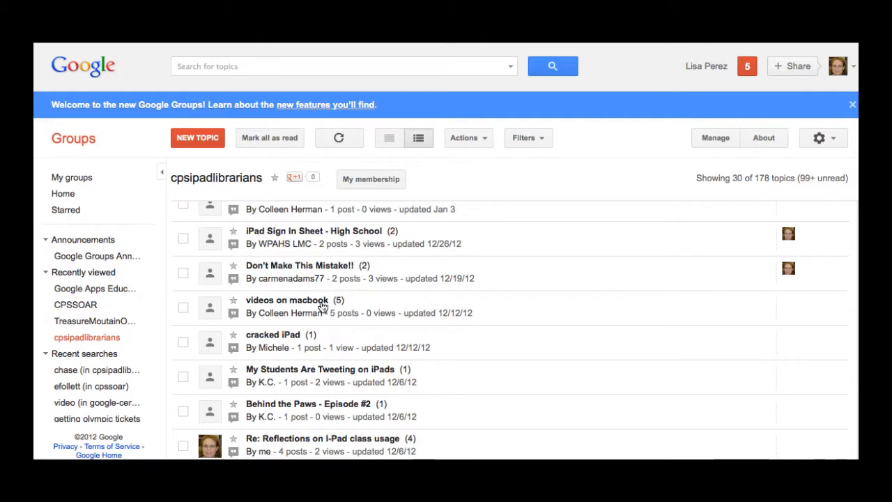
scroll(down, 3)
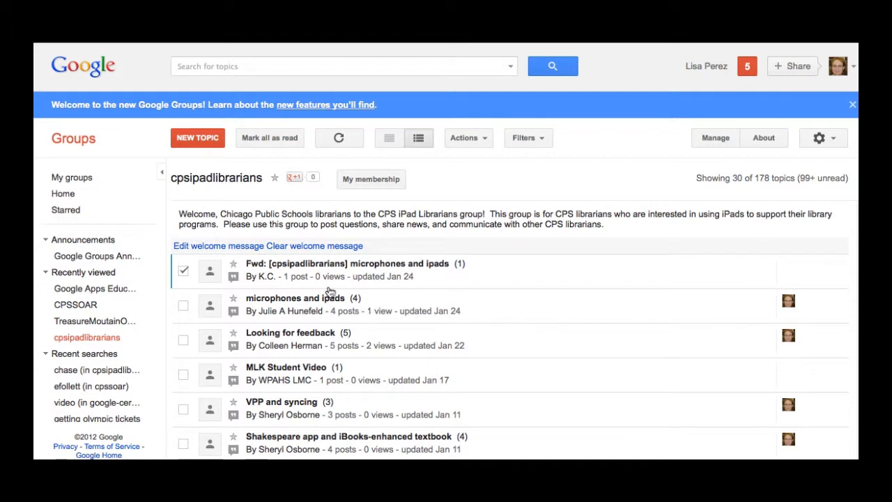
Tick the checkbox beside the 'microphones and ipads' topic.
click(182, 270)
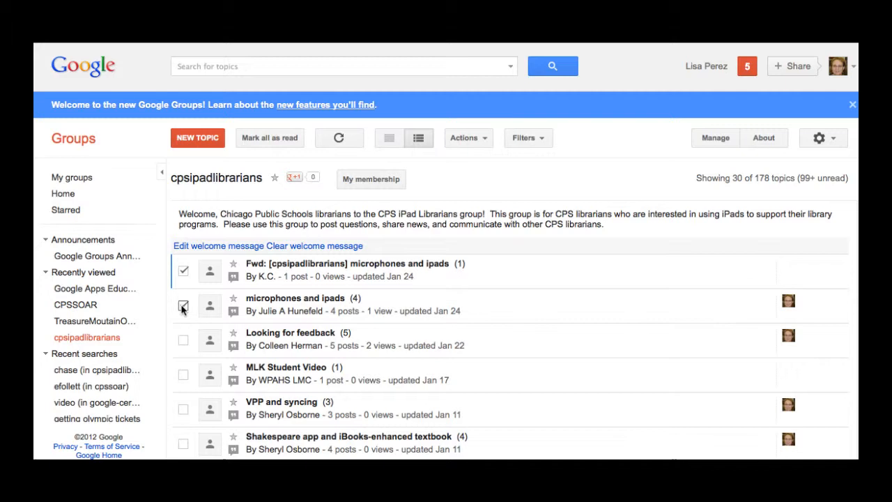
click(183, 307)
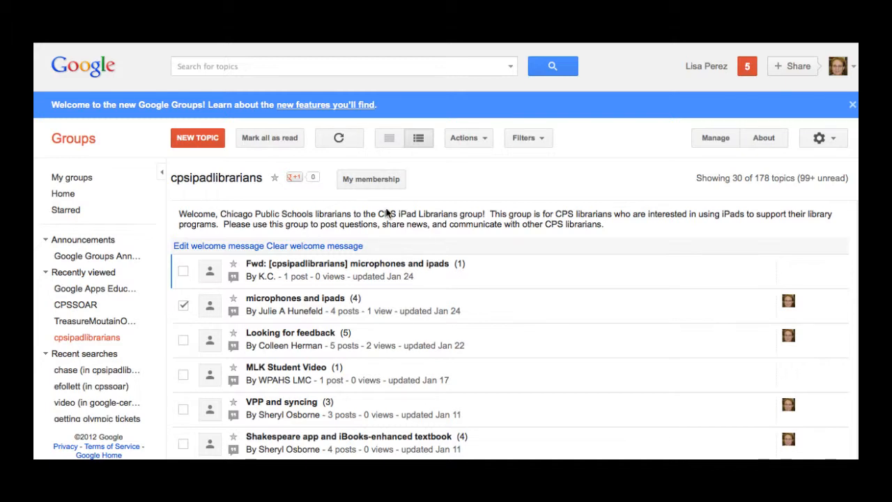
Show the owner Actions menu for the selected 'microphones and ipads' topic.
click(465, 138)
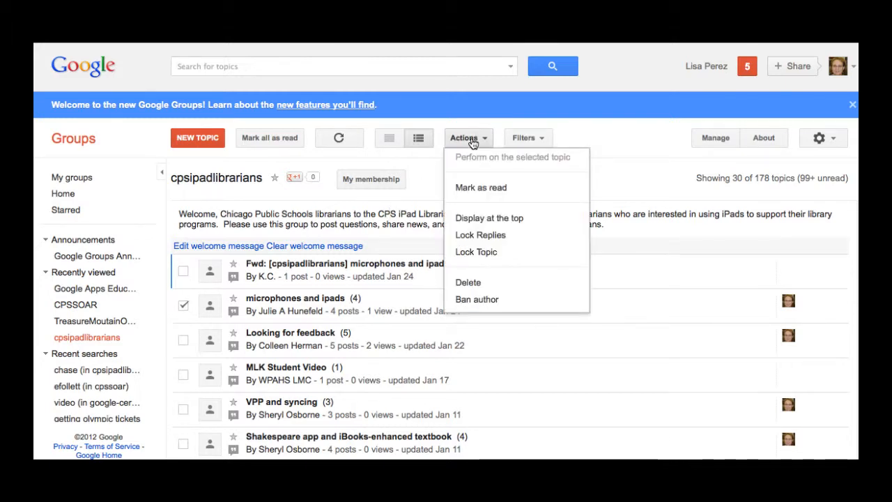
mouse_move(479, 186)
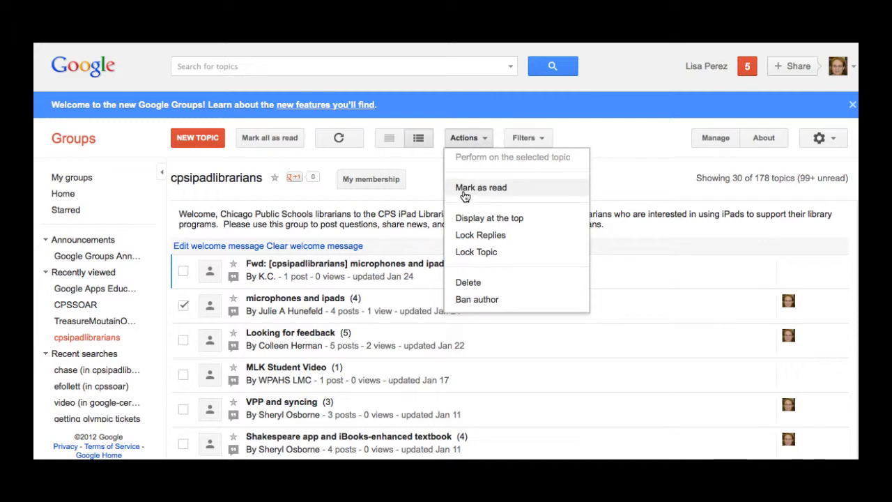
mouse_move(477, 223)
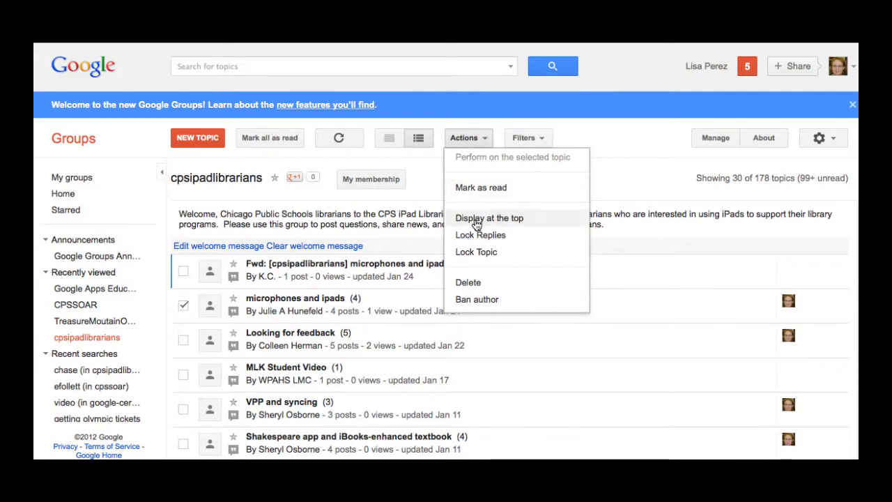
mouse_move(475, 234)
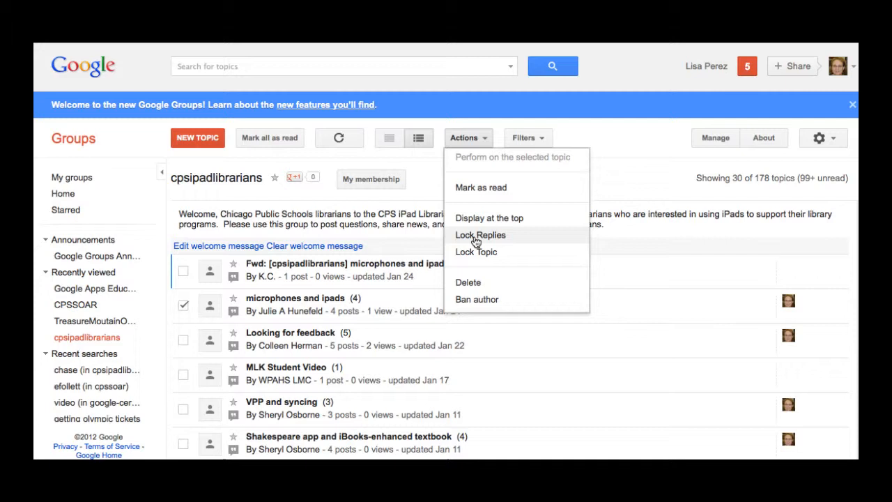
mouse_move(477, 251)
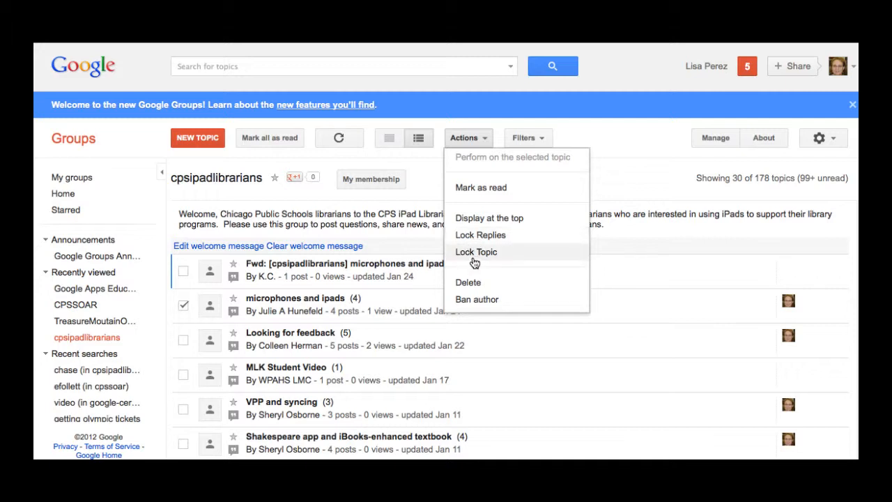
mouse_move(469, 282)
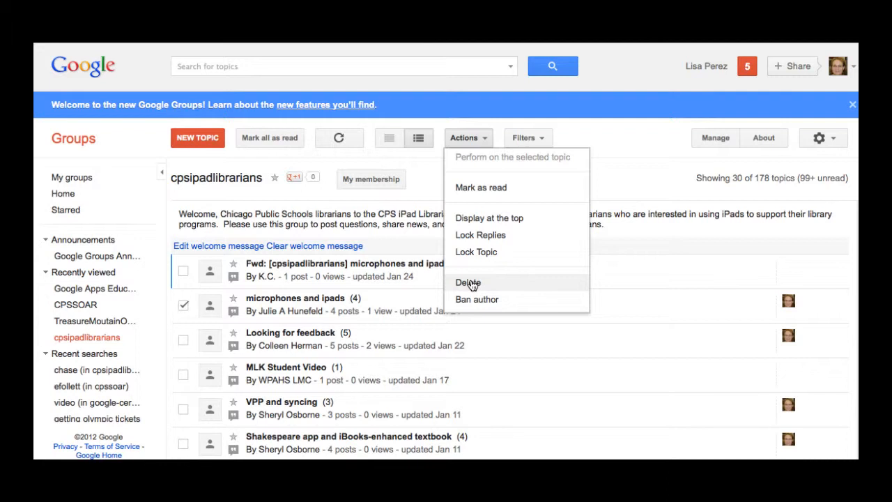
mouse_move(499, 302)
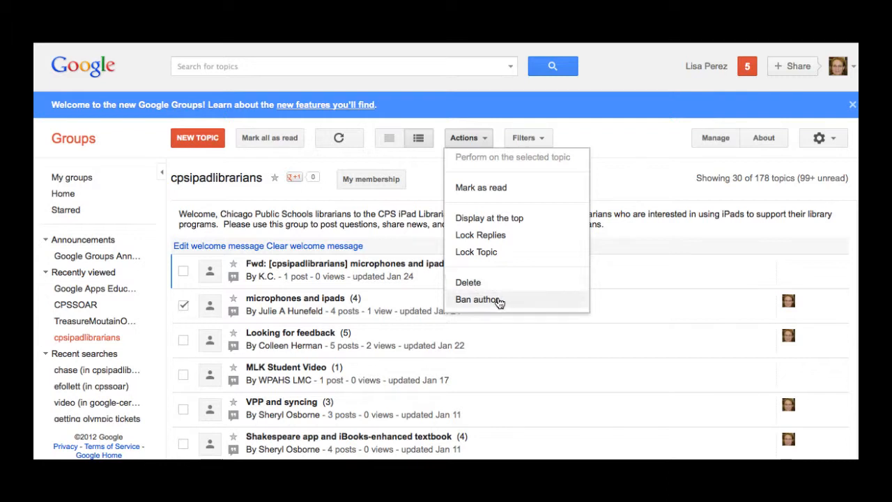
mouse_move(489, 304)
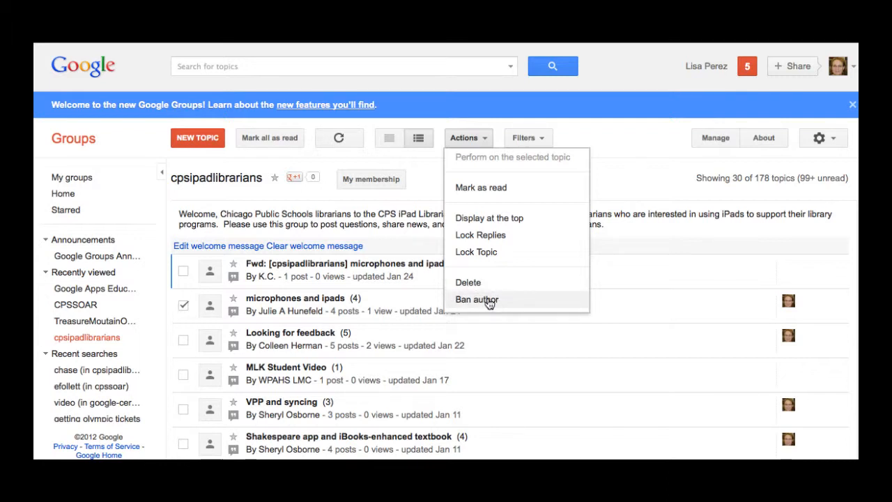
mouse_move(433, 190)
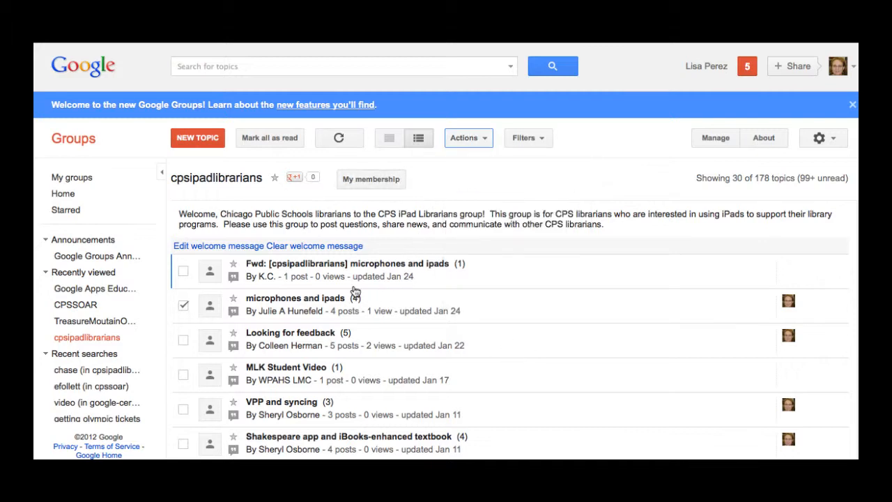
scroll(down, 3)
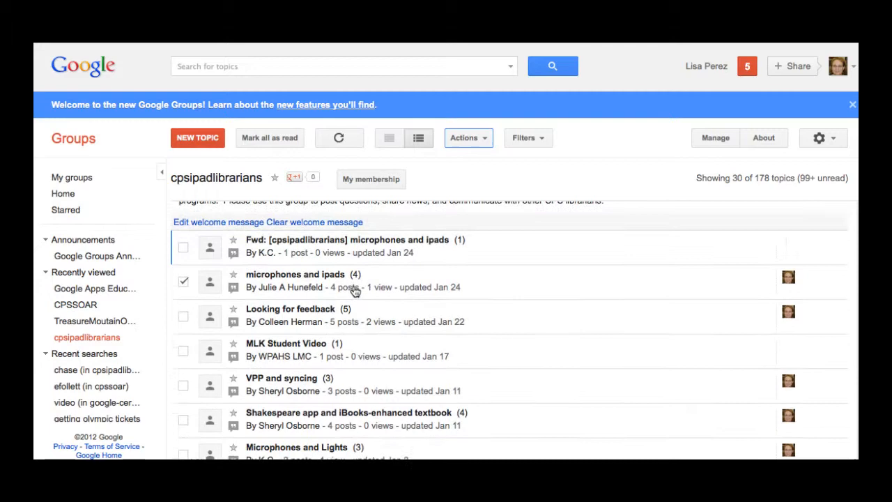
scroll(down, 3)
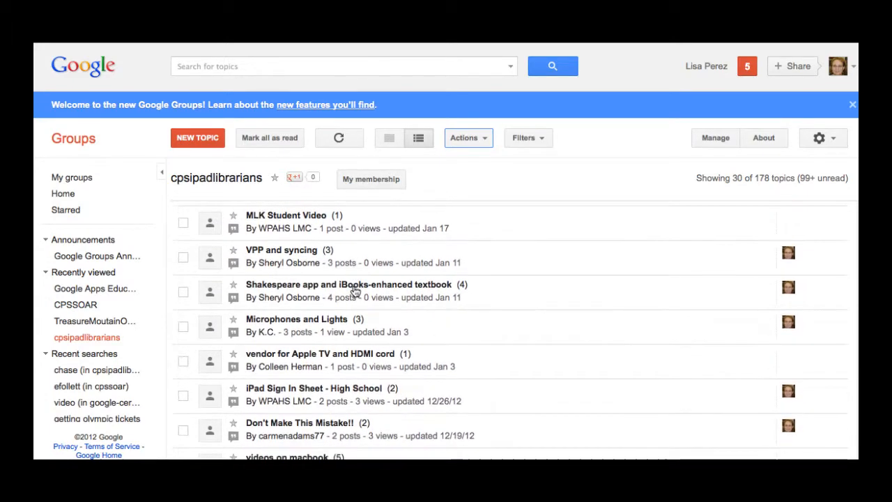
scroll(up, 3)
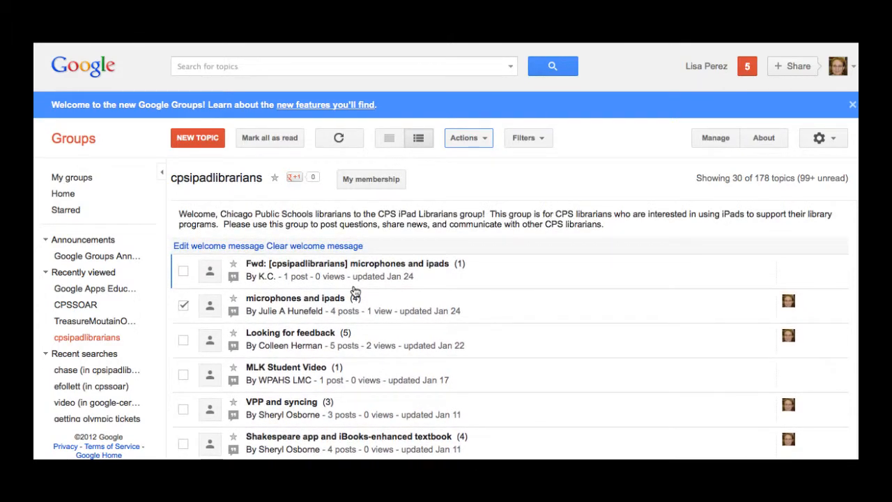
scroll(down, 3)
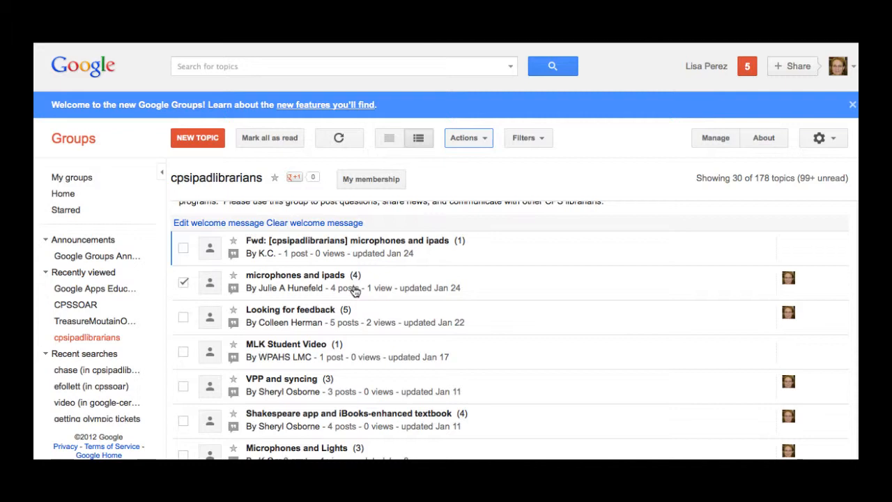
scroll(up, 3)
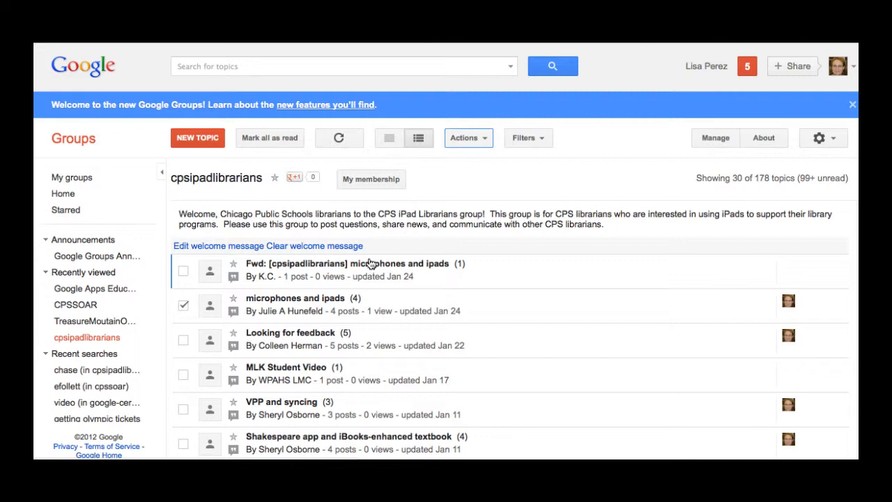
mouse_move(343, 202)
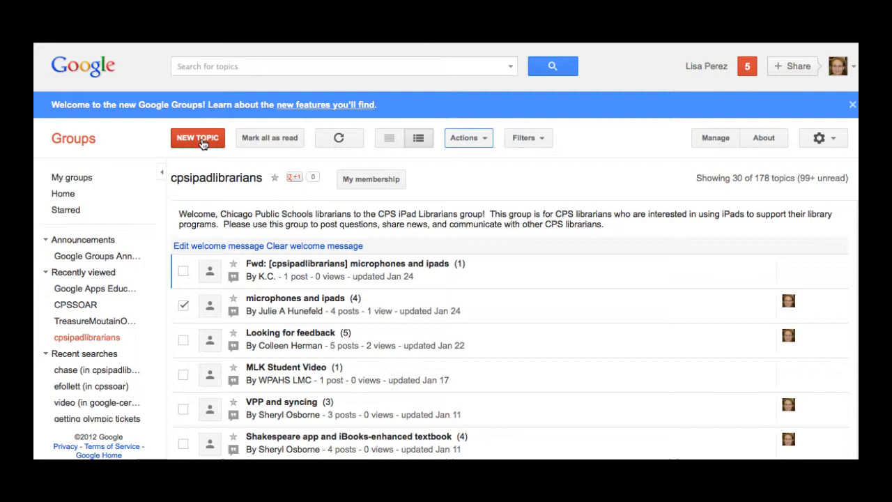
Start a New Topic in cpsipadlibrarians with a blank compose form.
click(198, 138)
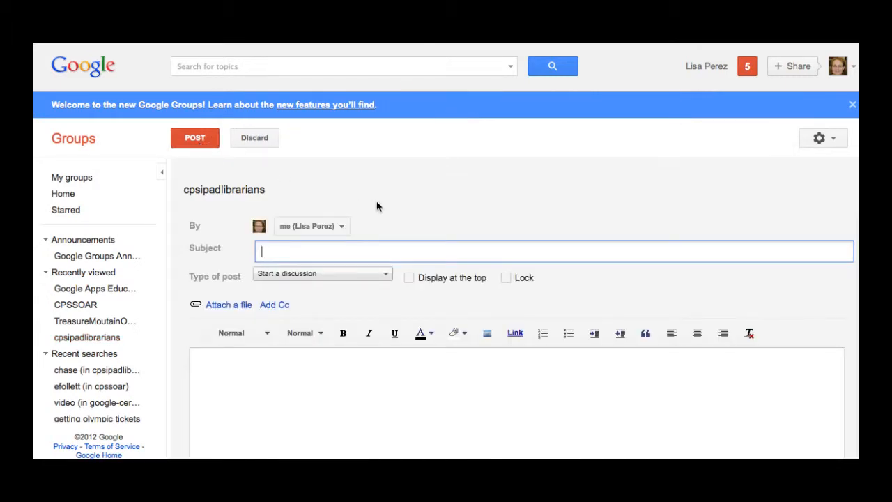
mouse_move(363, 210)
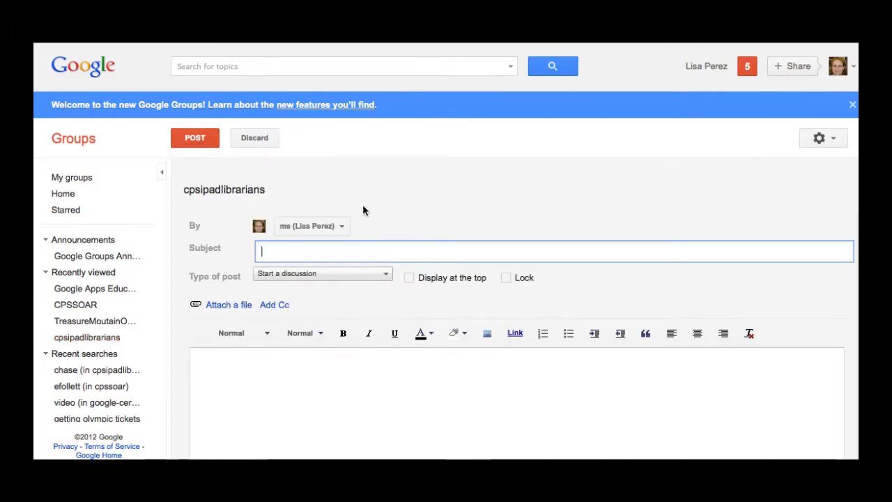
mouse_move(276, 257)
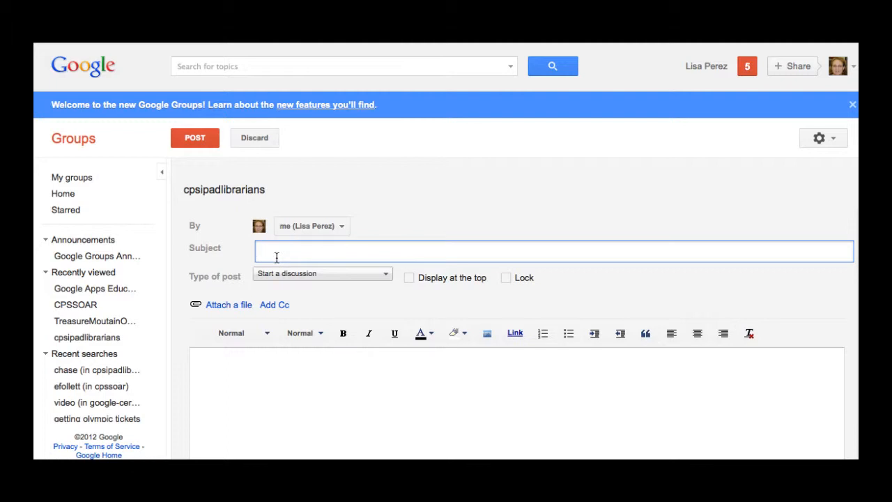
mouse_move(460, 267)
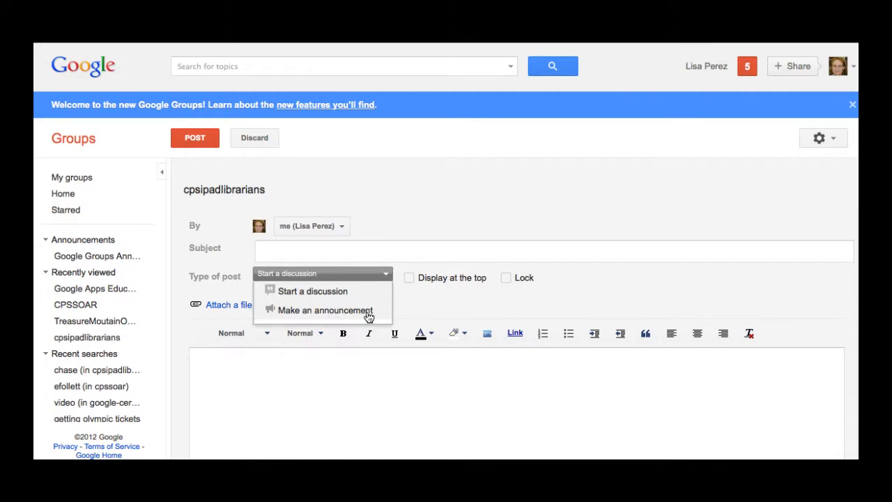
Choose 'Start a discussion' as the type of post.
click(312, 291)
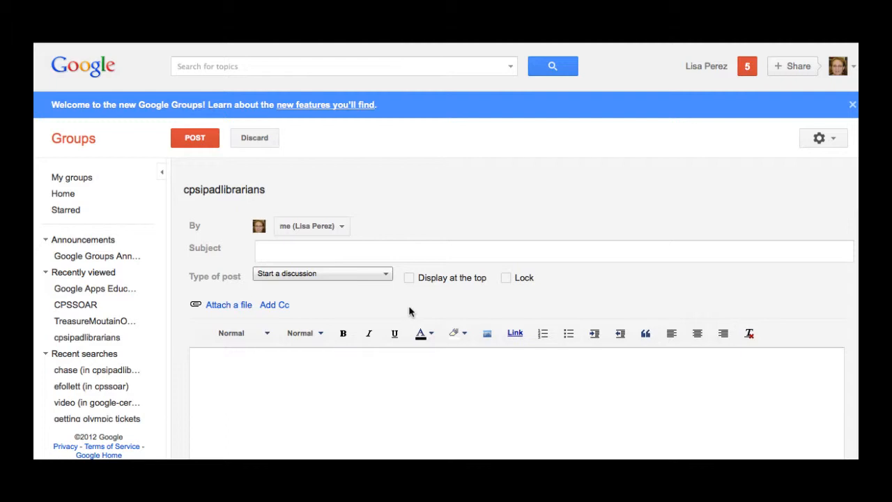
mouse_move(439, 292)
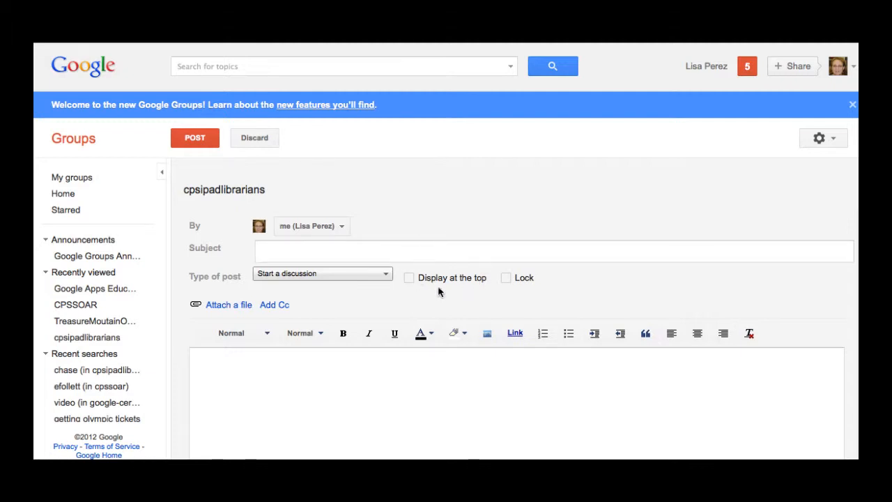
mouse_move(447, 286)
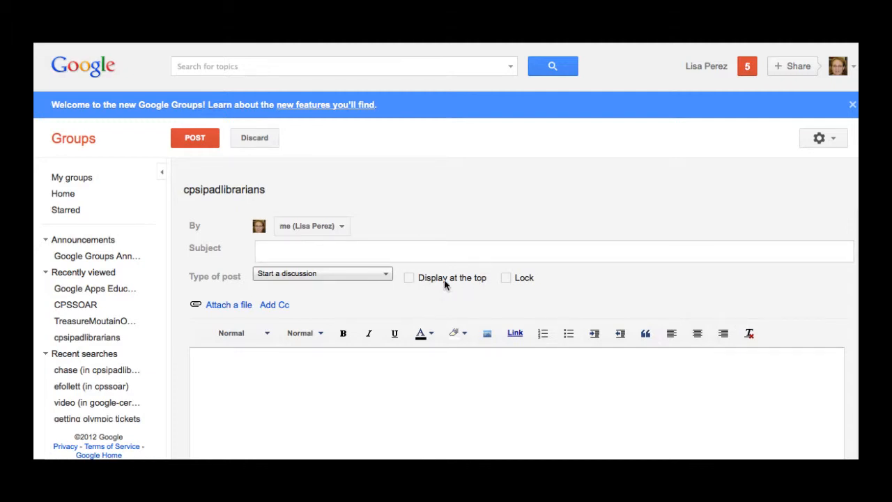
mouse_move(457, 286)
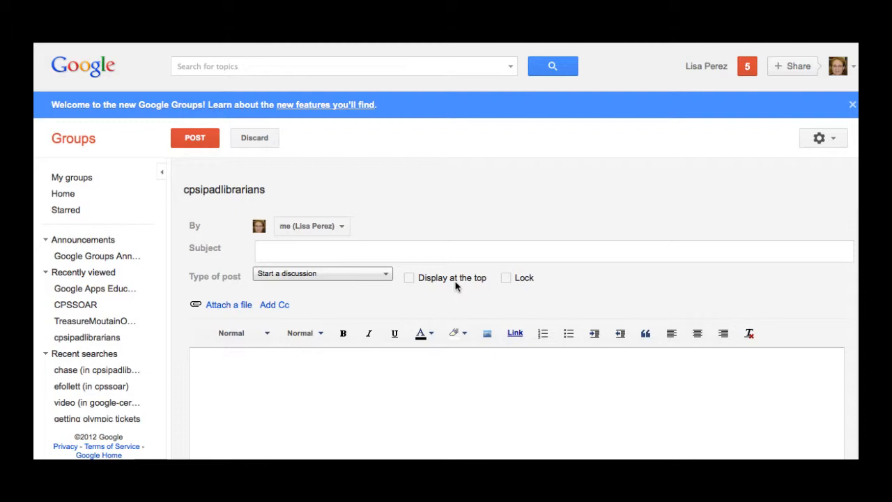
mouse_move(522, 278)
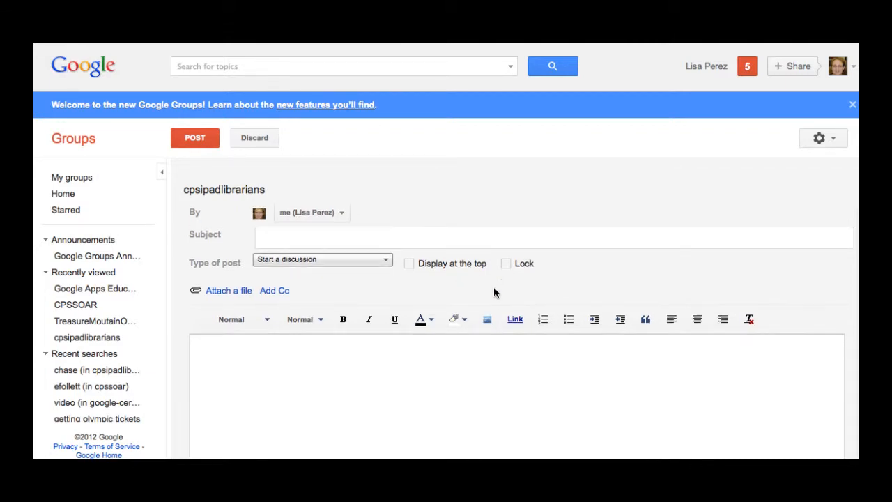
mouse_move(223, 293)
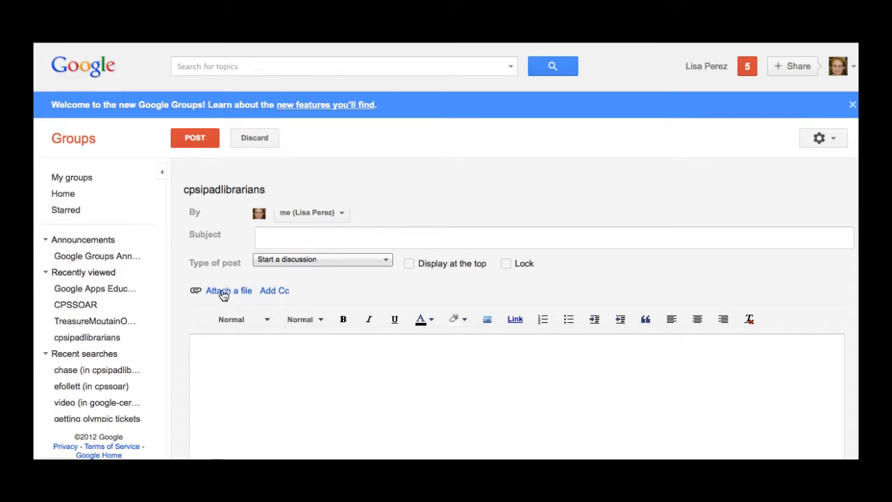
mouse_move(279, 309)
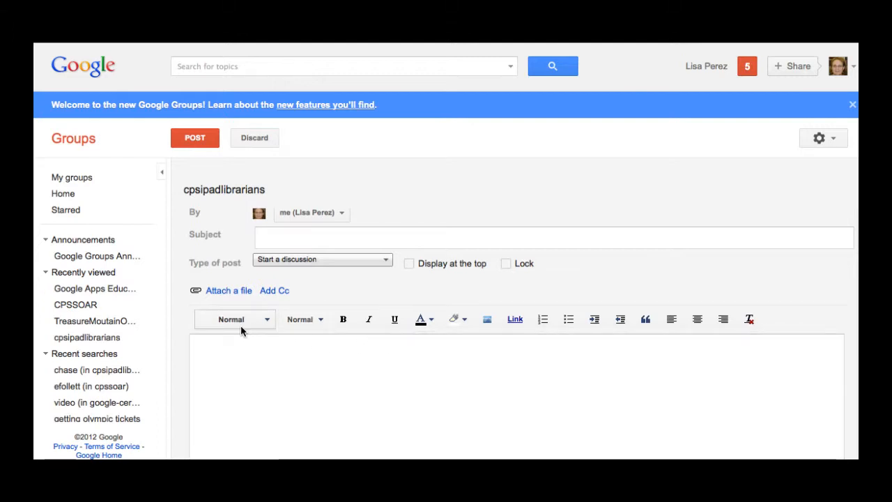
mouse_move(646, 319)
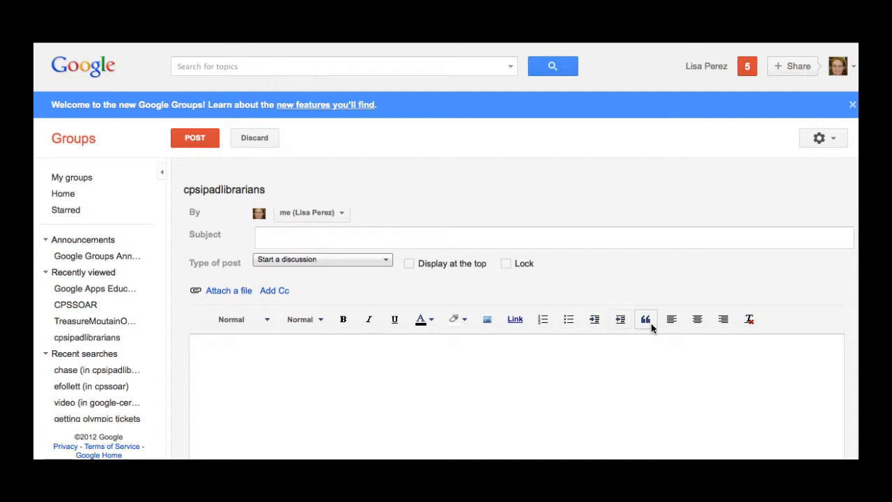
mouse_move(384, 388)
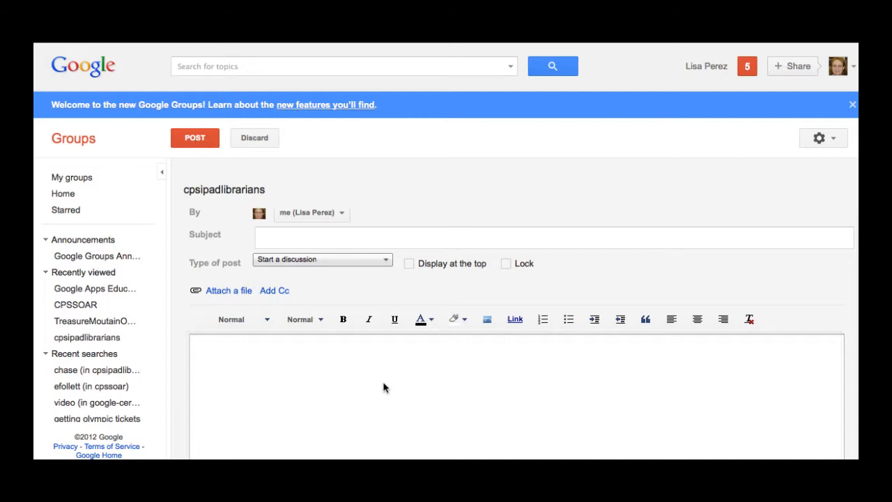
mouse_move(381, 392)
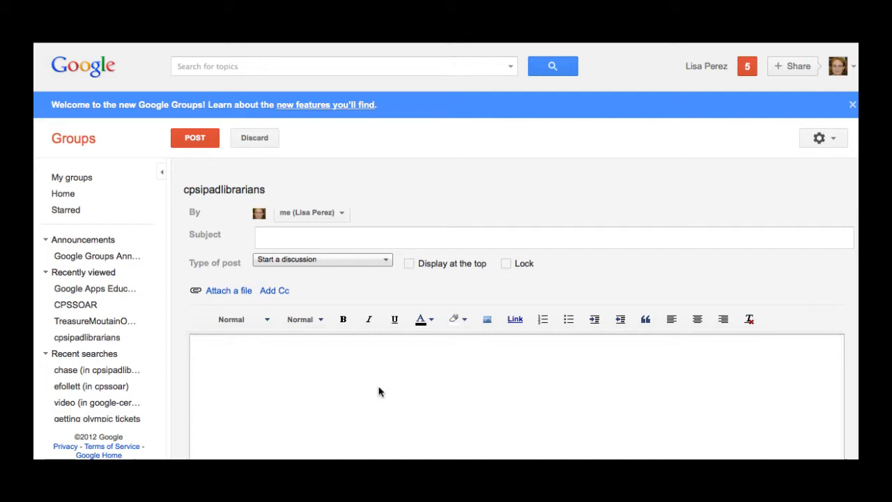
mouse_move(265, 173)
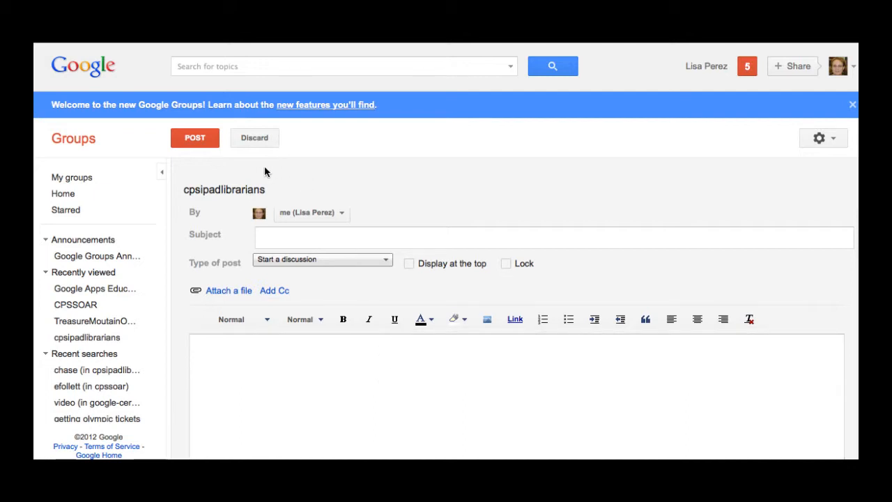
mouse_move(202, 142)
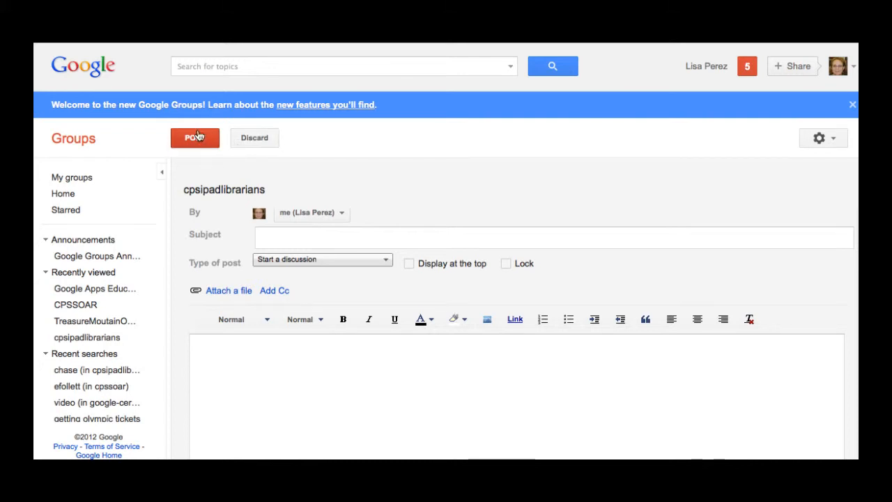
mouse_move(373, 192)
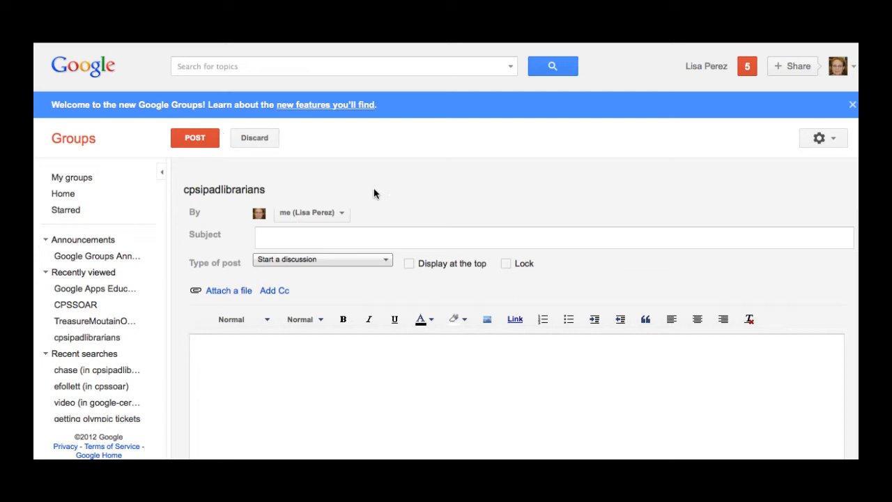
mouse_move(388, 195)
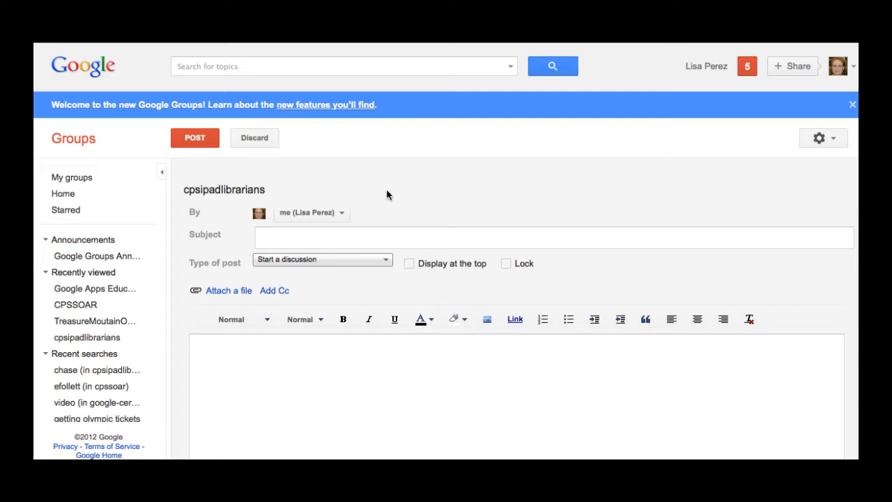